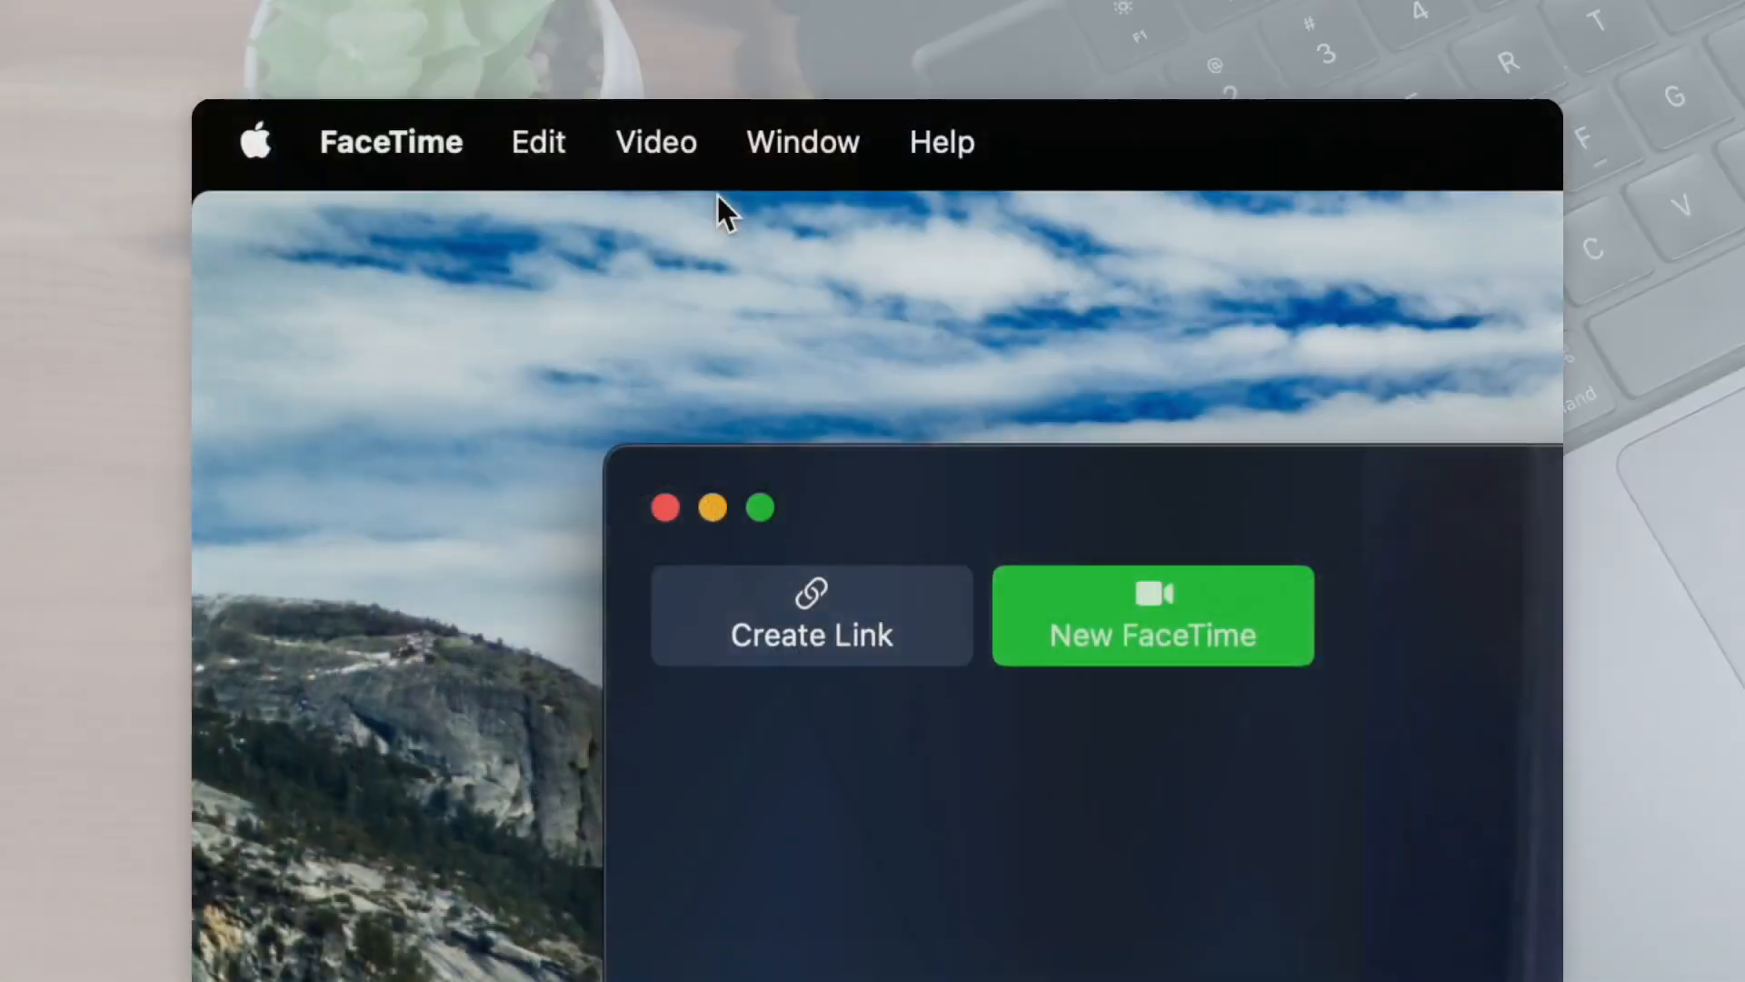
# Open FaceTime's Video menu to list MacBook Pro Camera and Android Webcam as camera sources
pyautogui.click(655, 141)
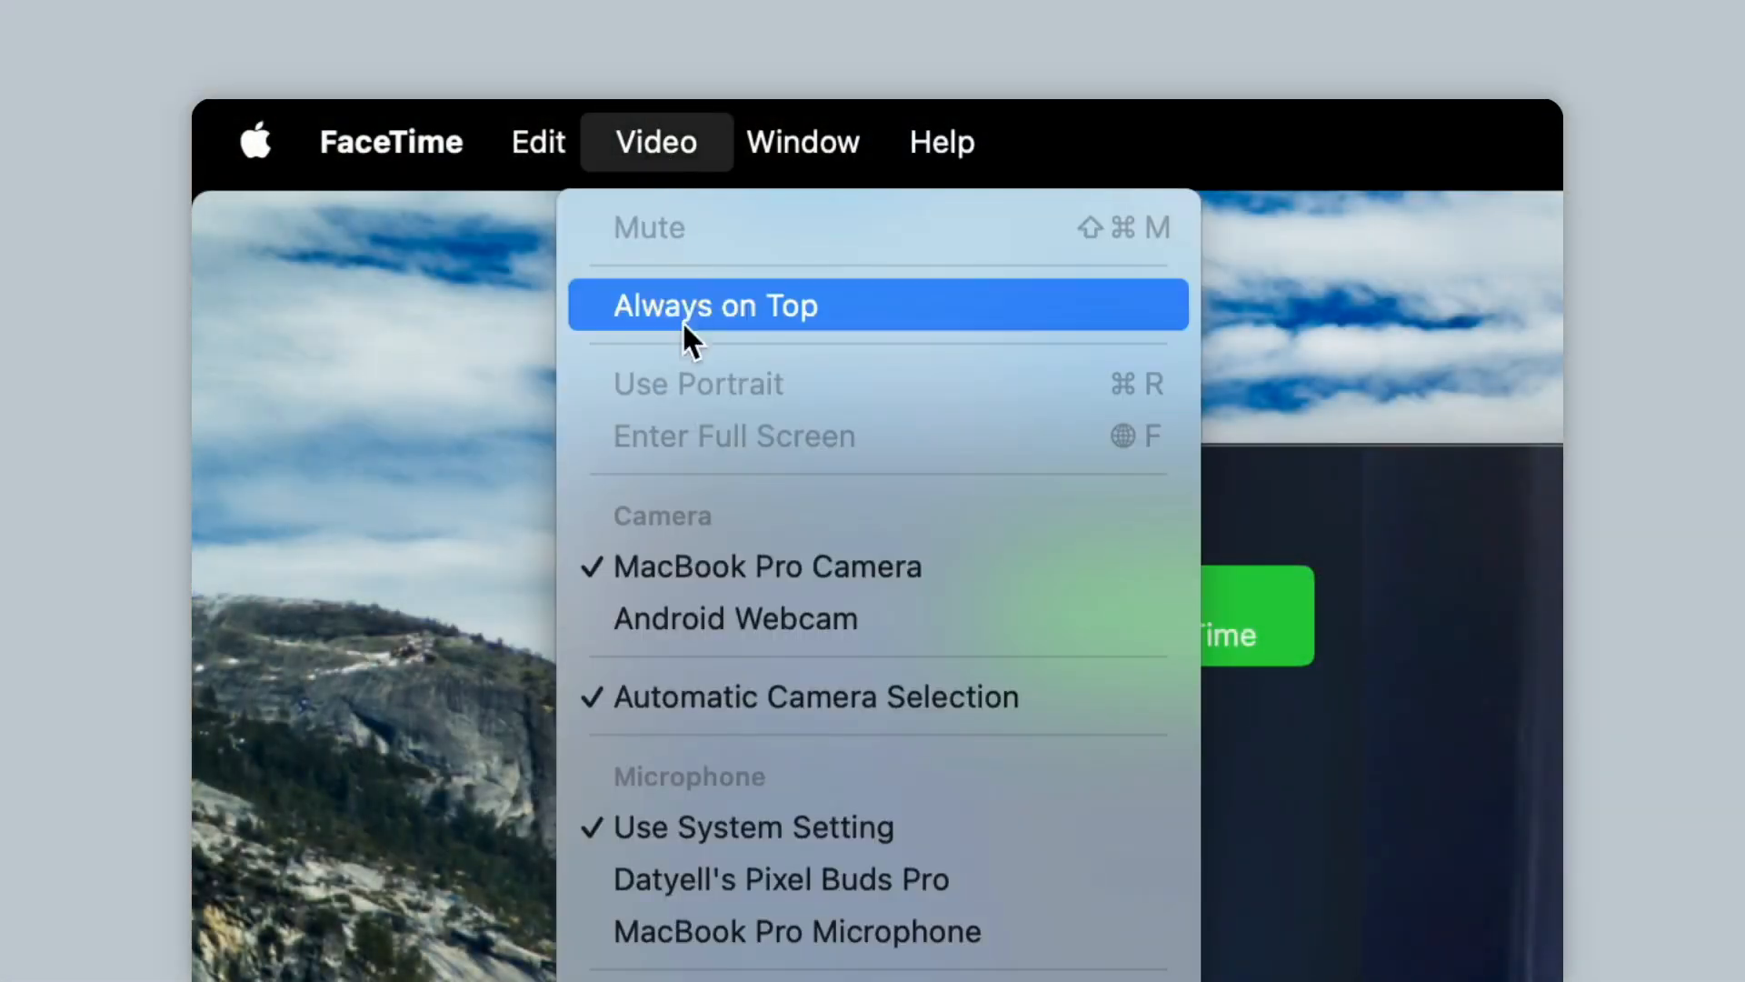
pyautogui.moveTo(690, 645)
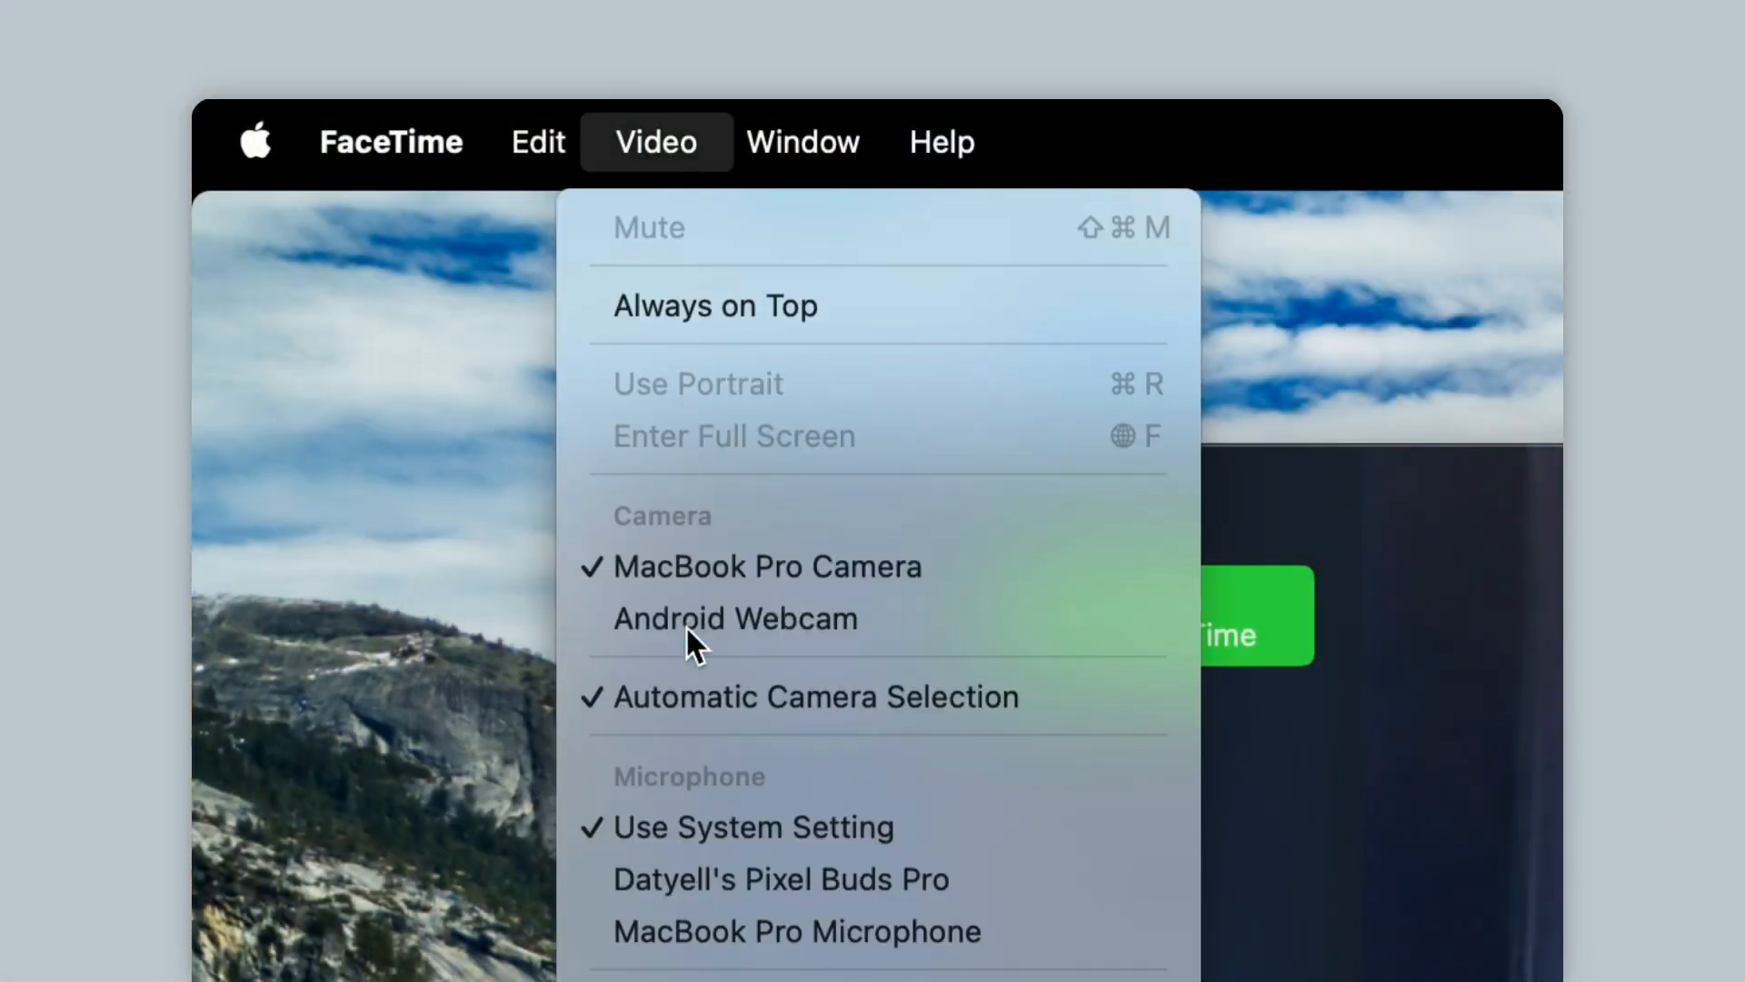